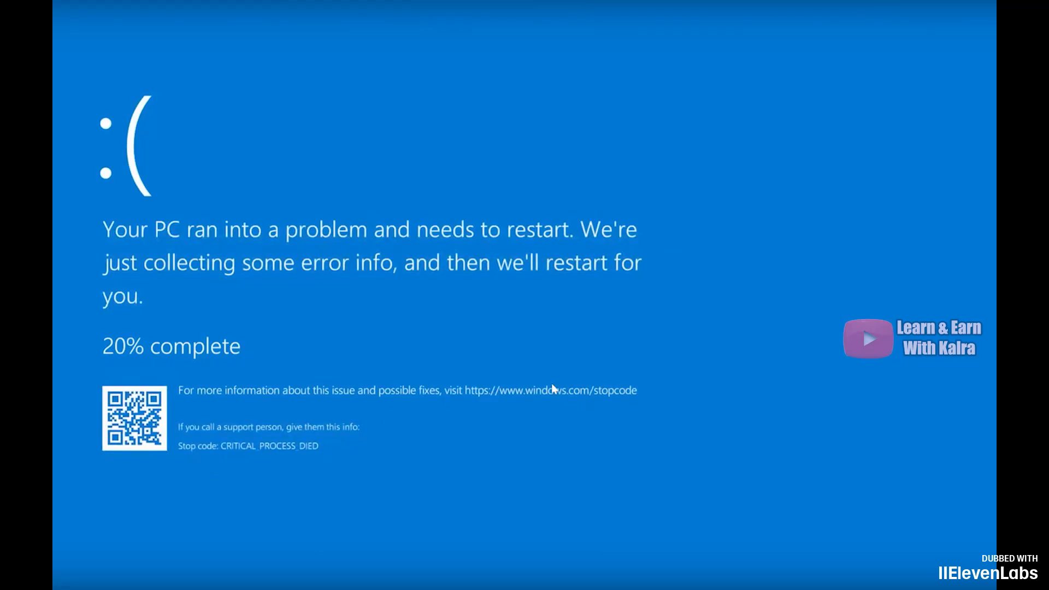
mouse_move(860, 326)
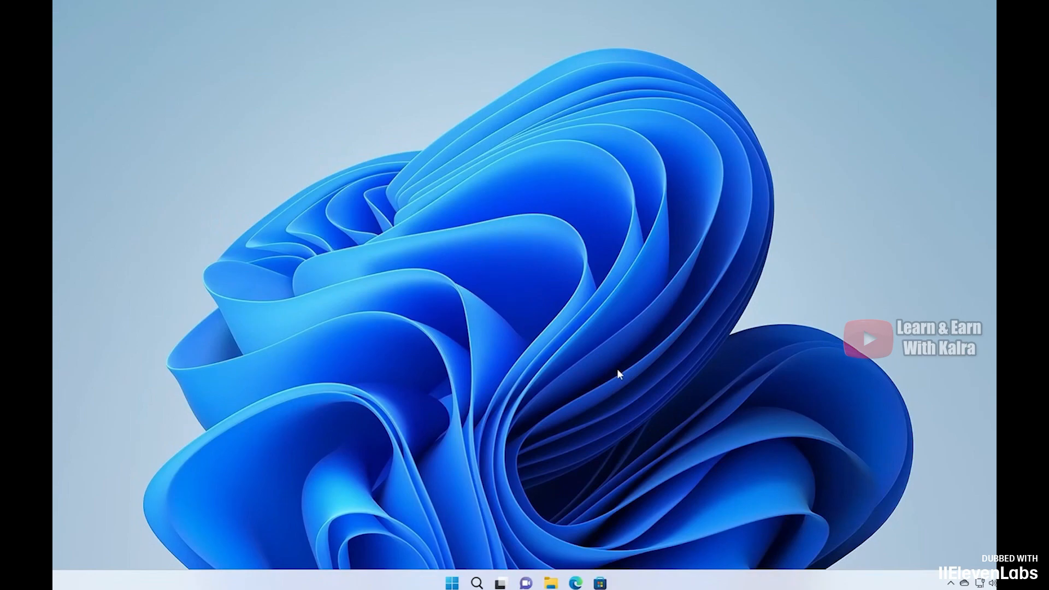
Find Recovery via search and confirm Restart now under Advanced startup
left_click(476, 583)
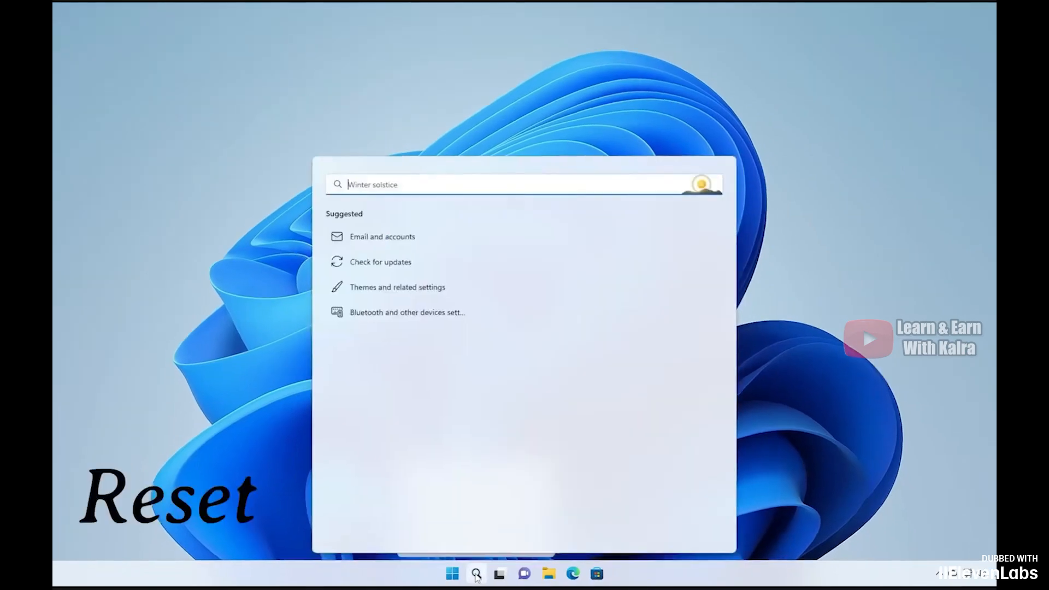
type("re")
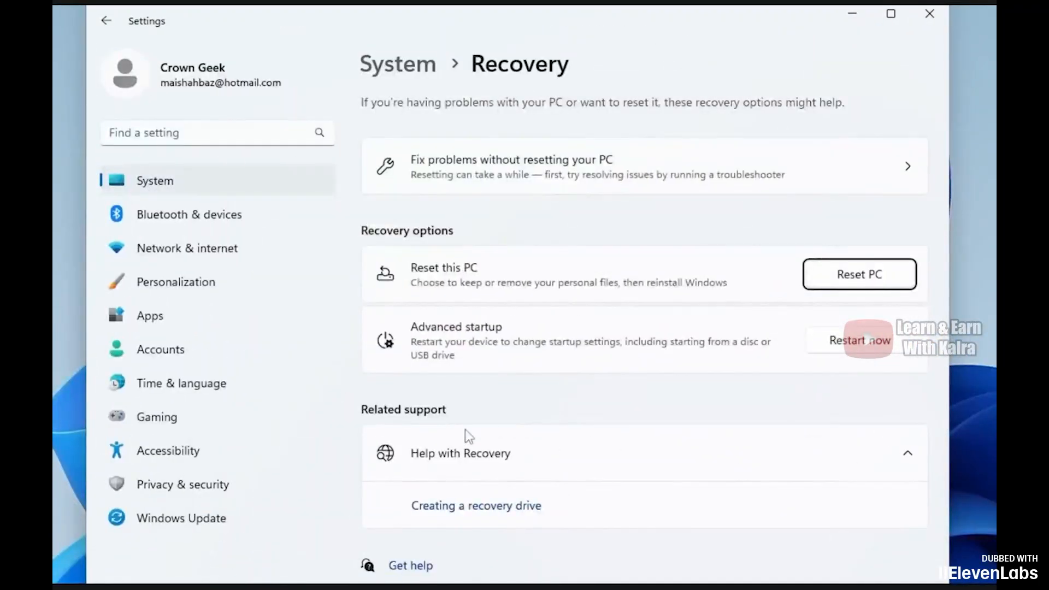
mouse_move(556, 350)
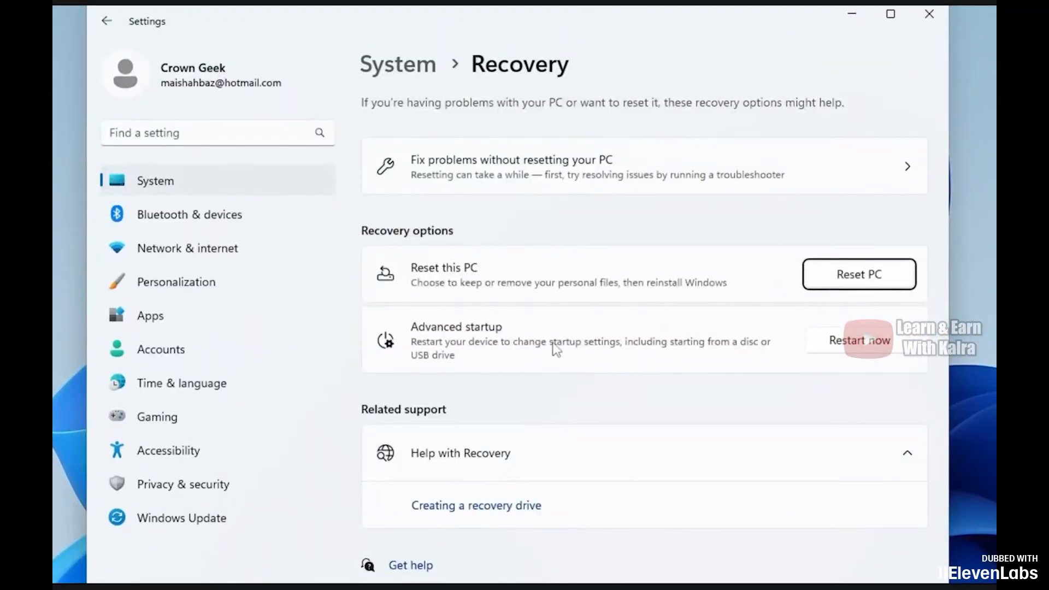
left_click(860, 340)
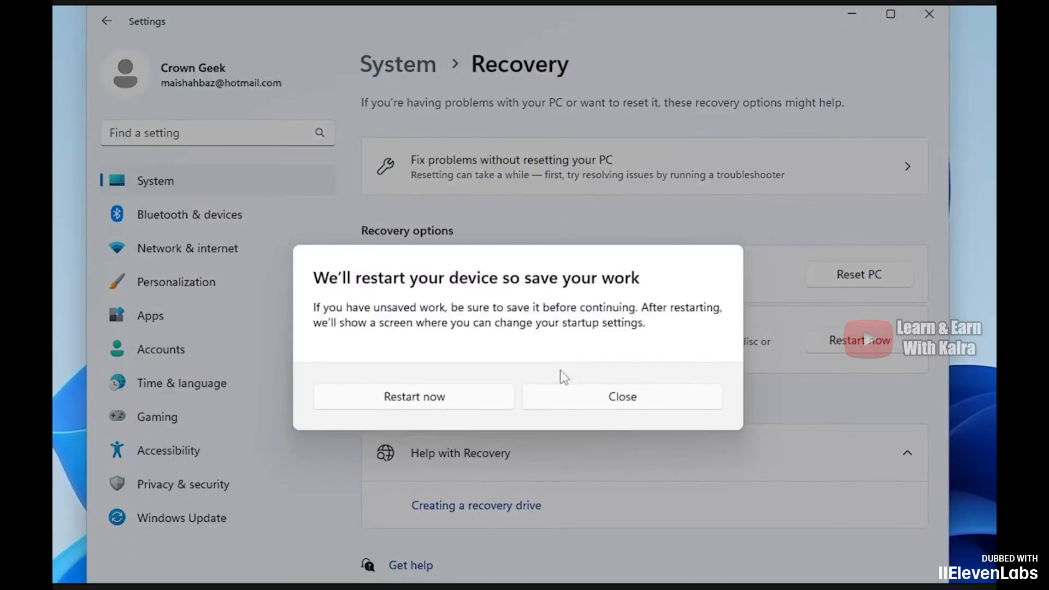
left_click(413, 395)
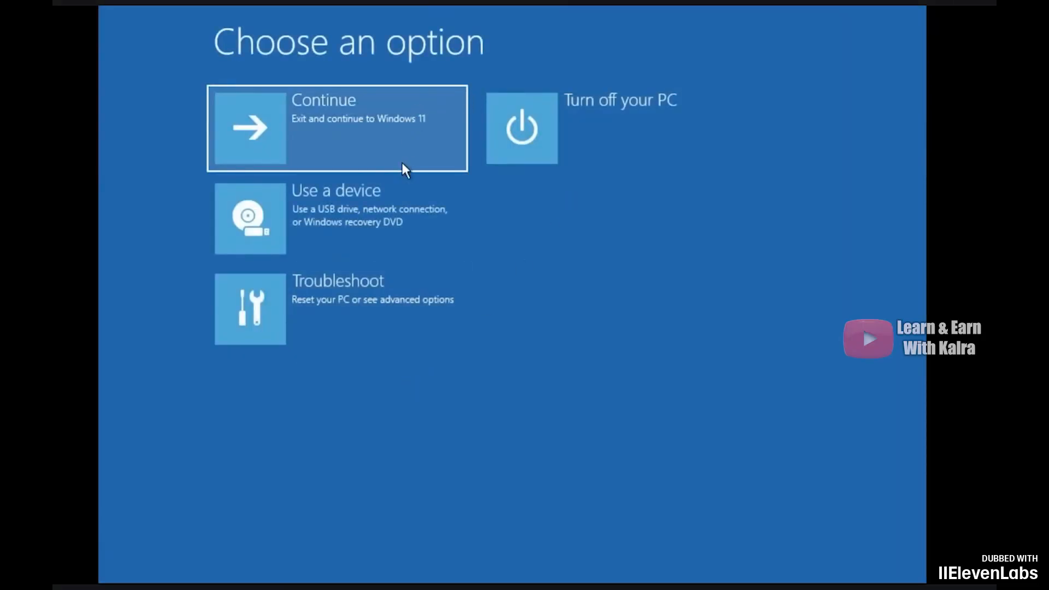
mouse_move(408, 285)
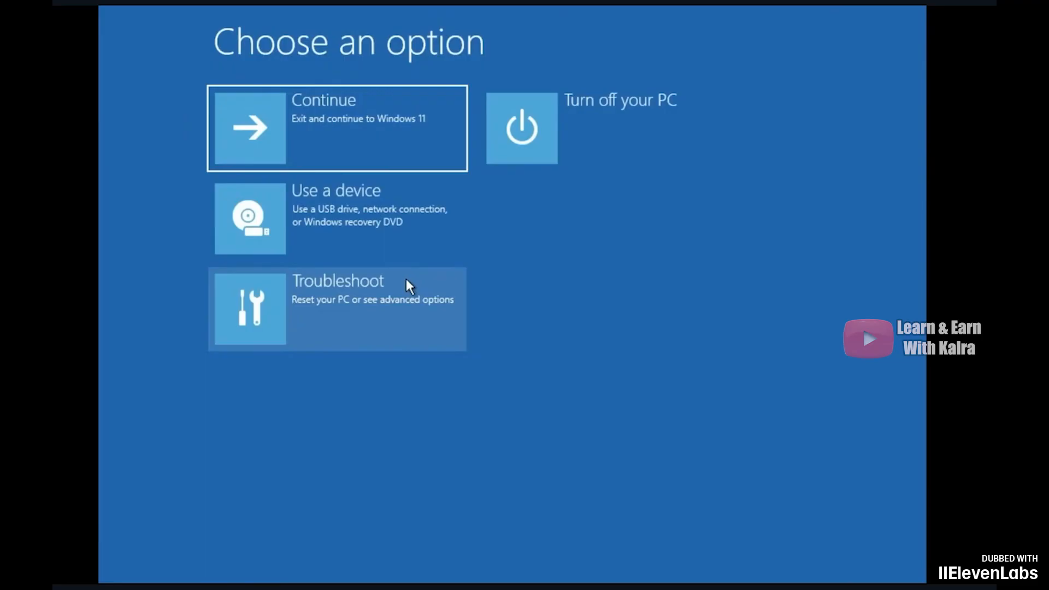
mouse_move(614, 266)
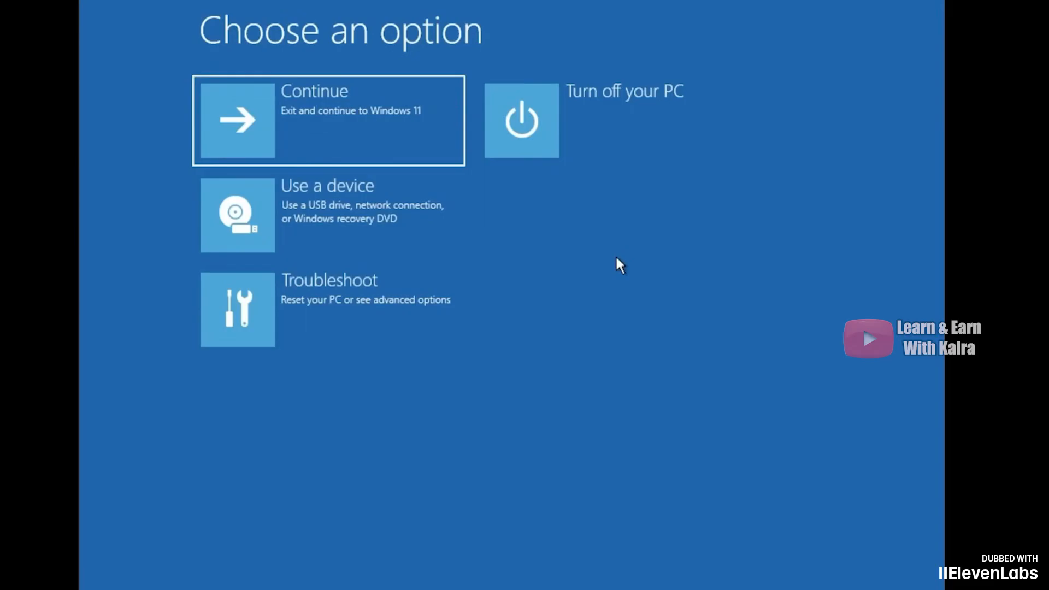
mouse_move(361, 281)
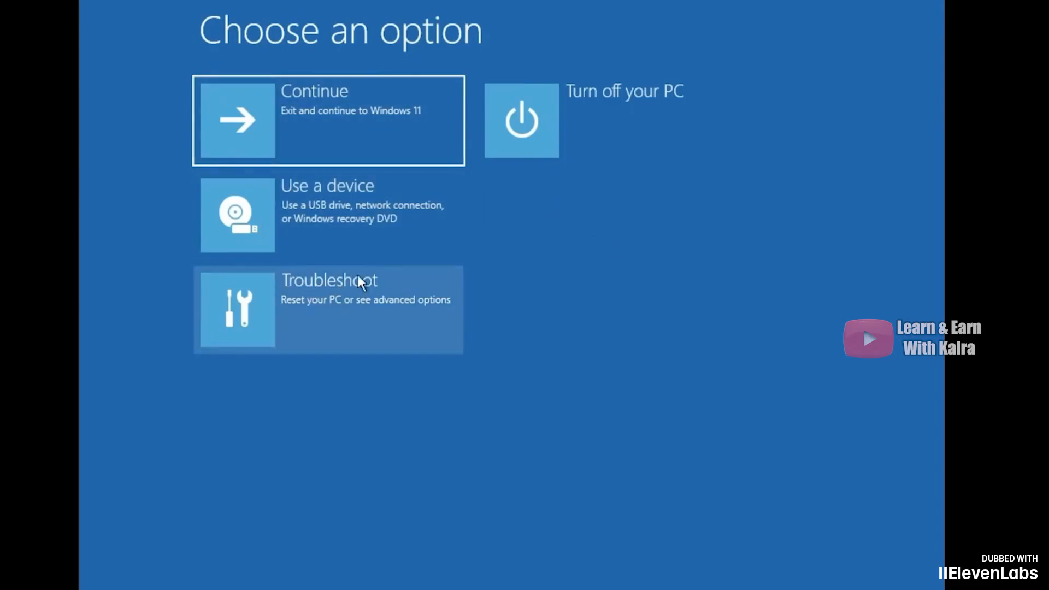
mouse_move(455, 199)
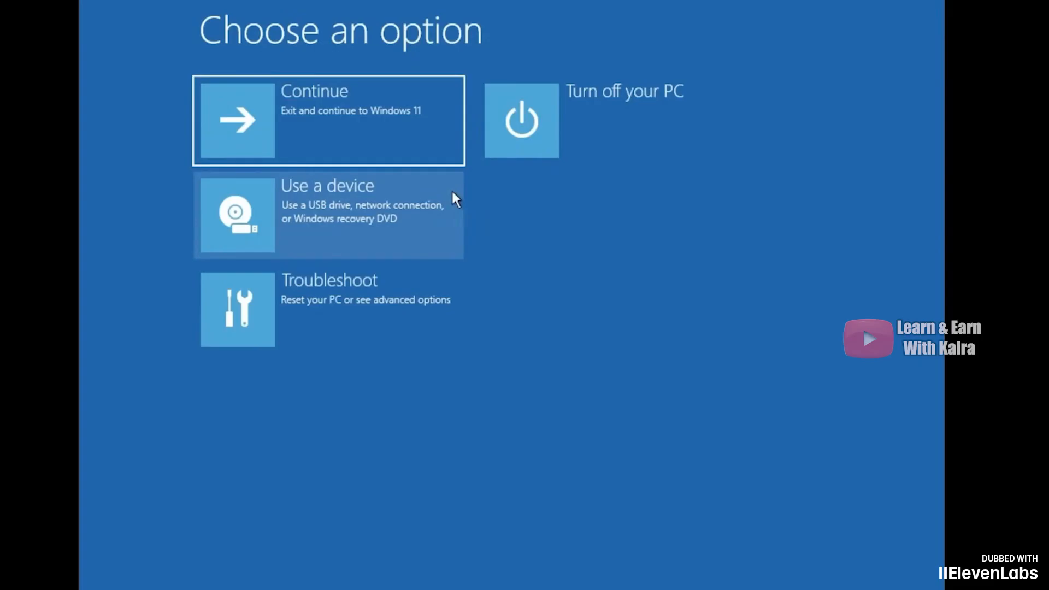
mouse_move(420, 264)
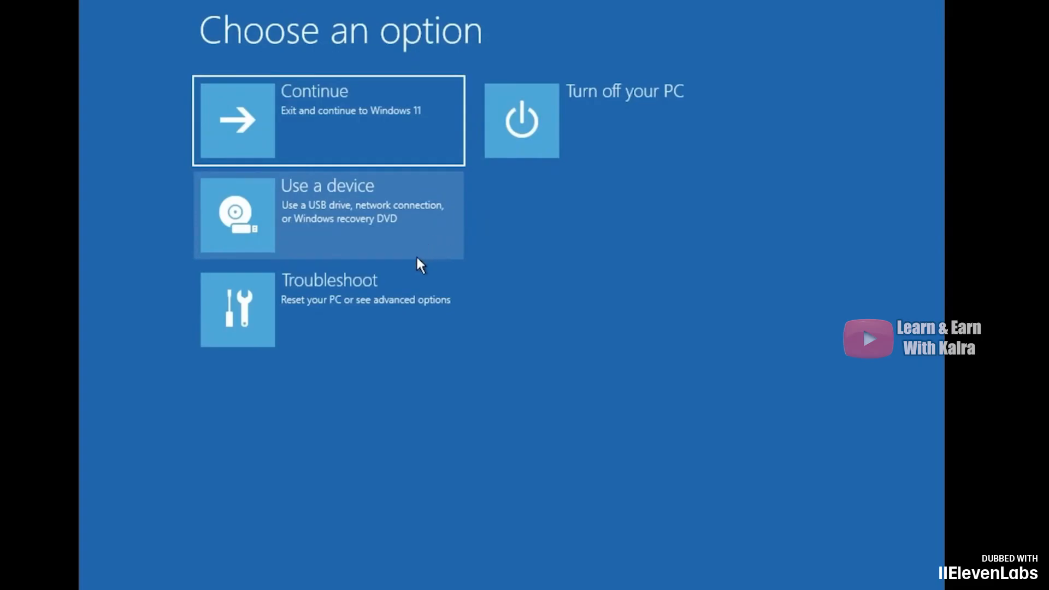
mouse_move(417, 260)
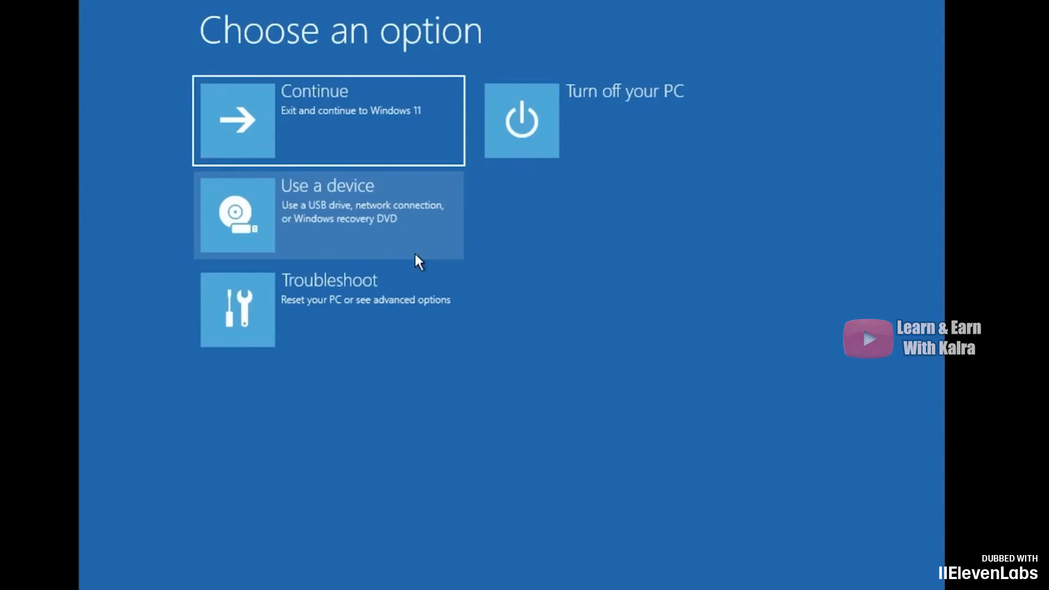
mouse_move(343, 314)
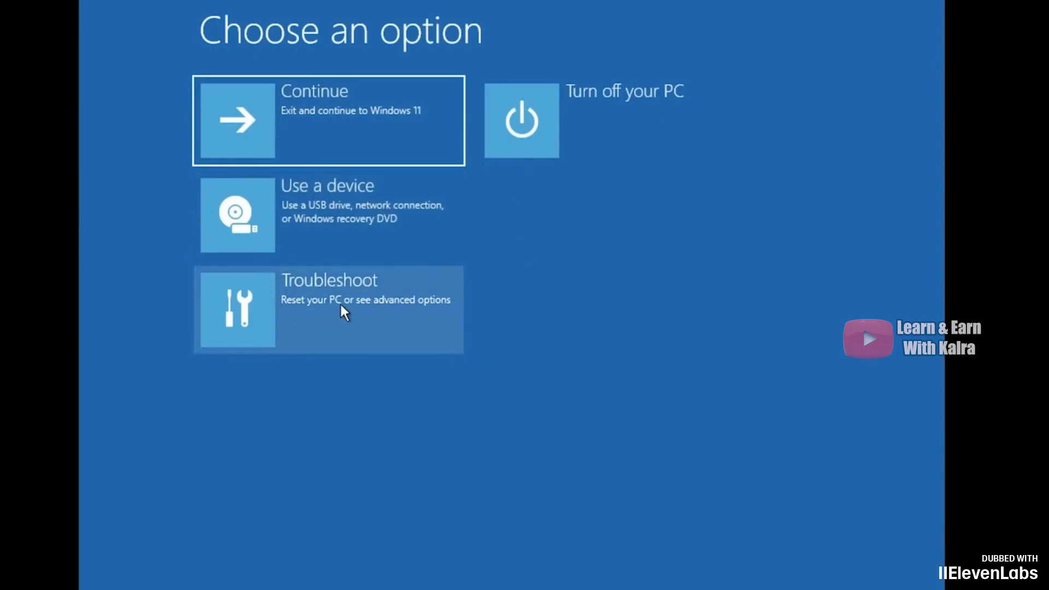
Reach Command Prompt through Troubleshoot and Advanced options
left_click(328, 309)
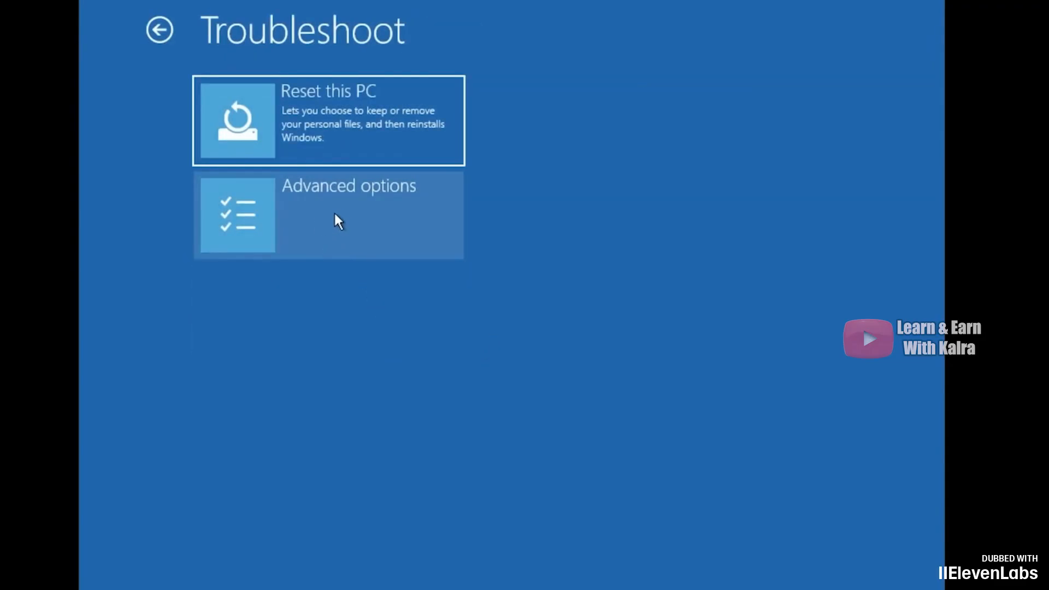
left_click(328, 214)
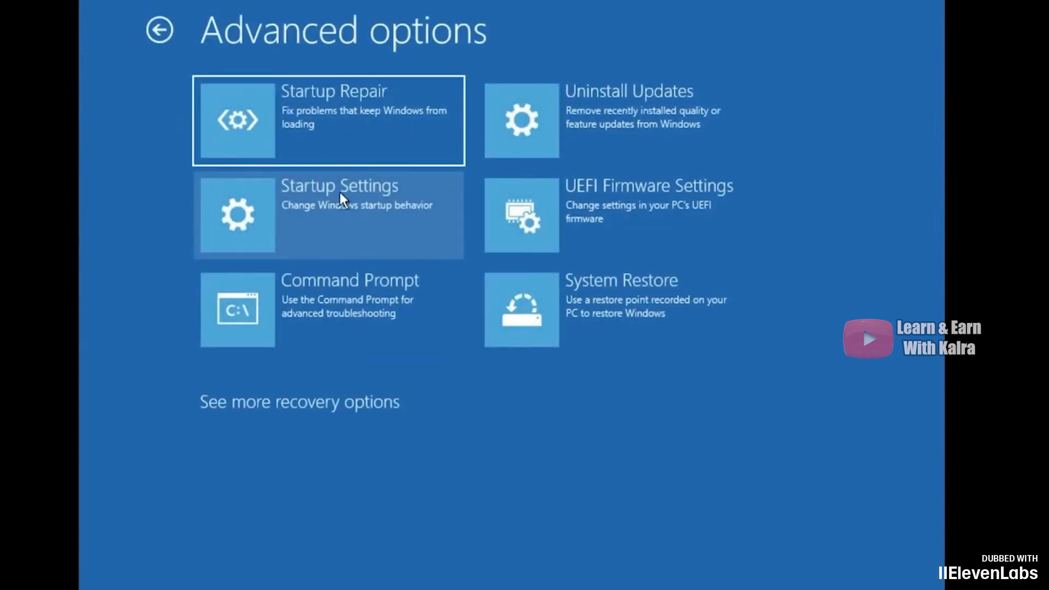
mouse_move(334, 123)
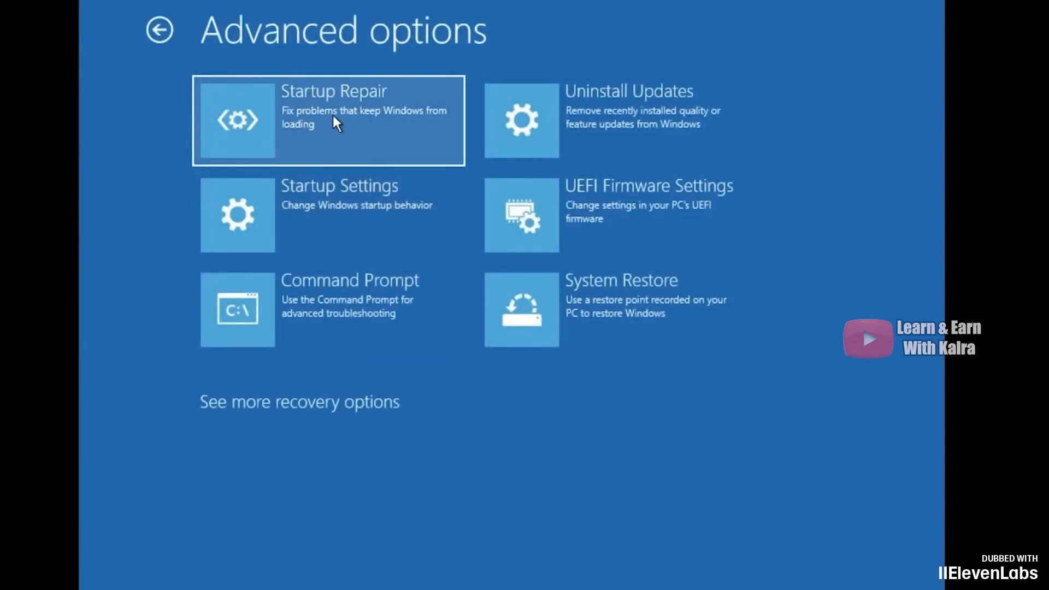
mouse_move(380, 112)
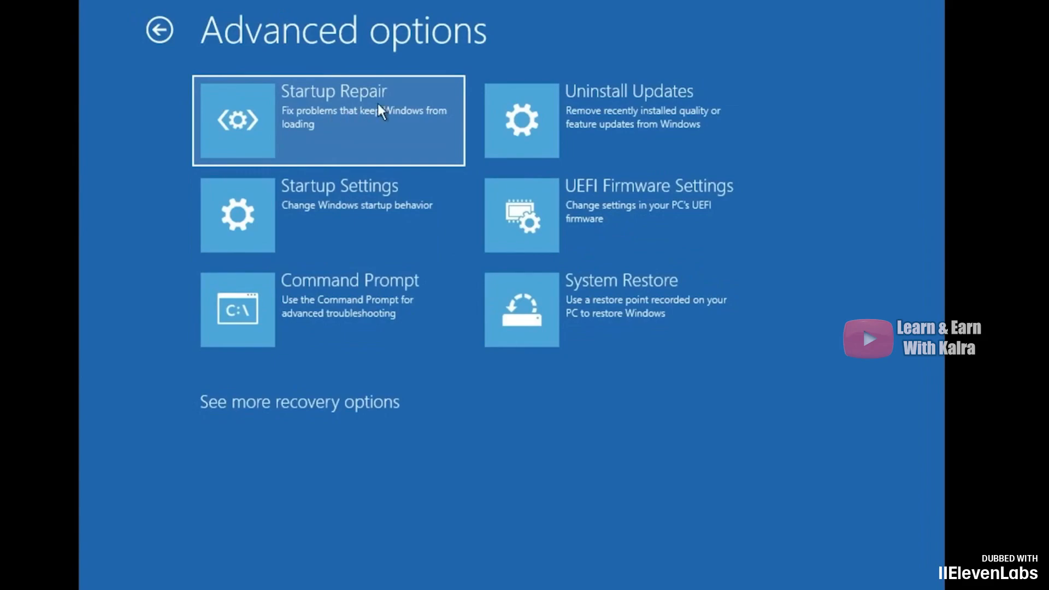
mouse_move(355, 117)
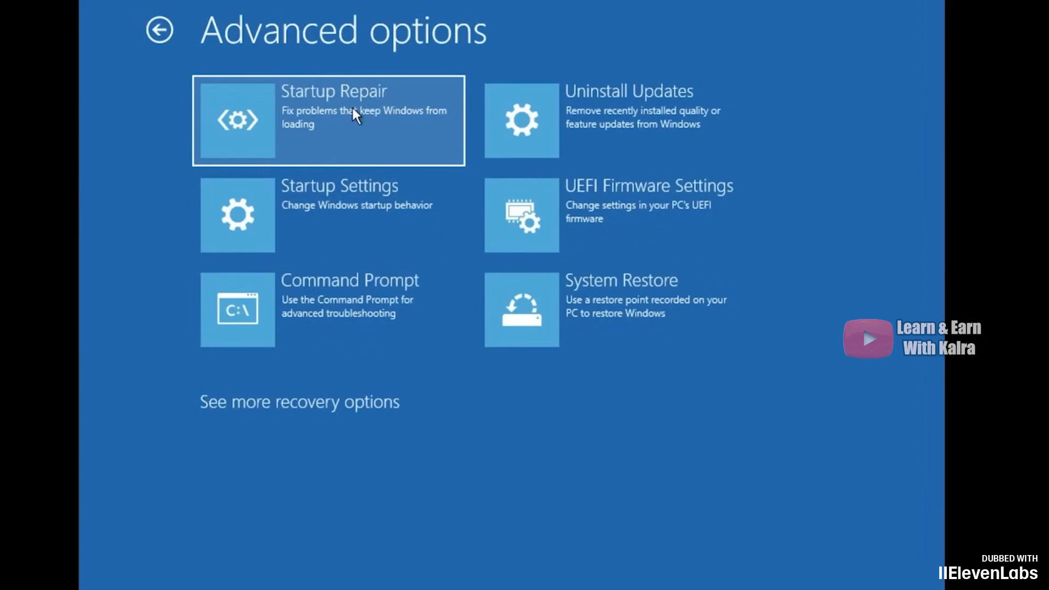
mouse_move(408, 302)
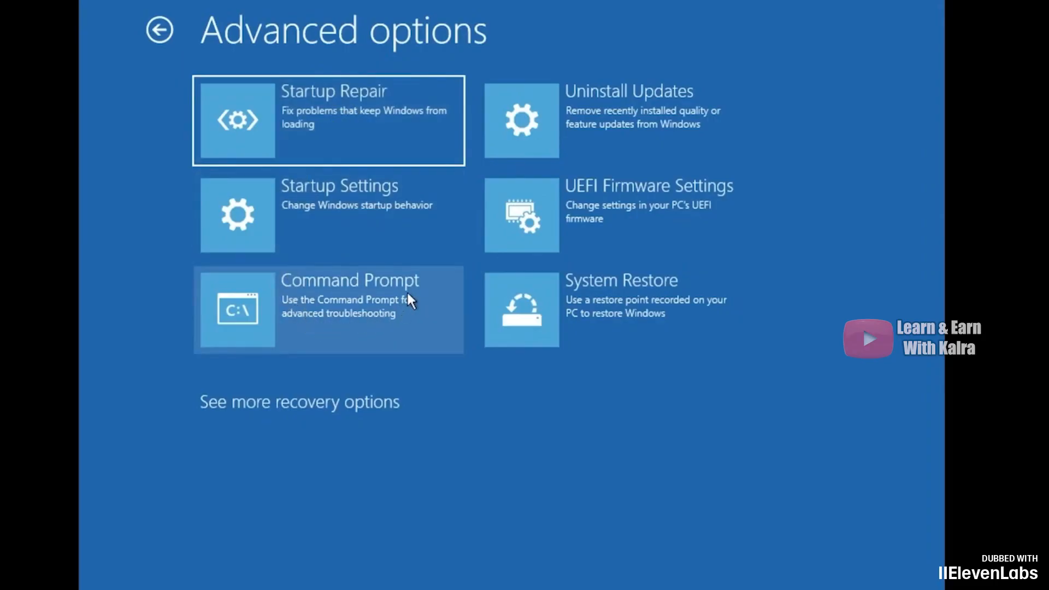
mouse_move(343, 309)
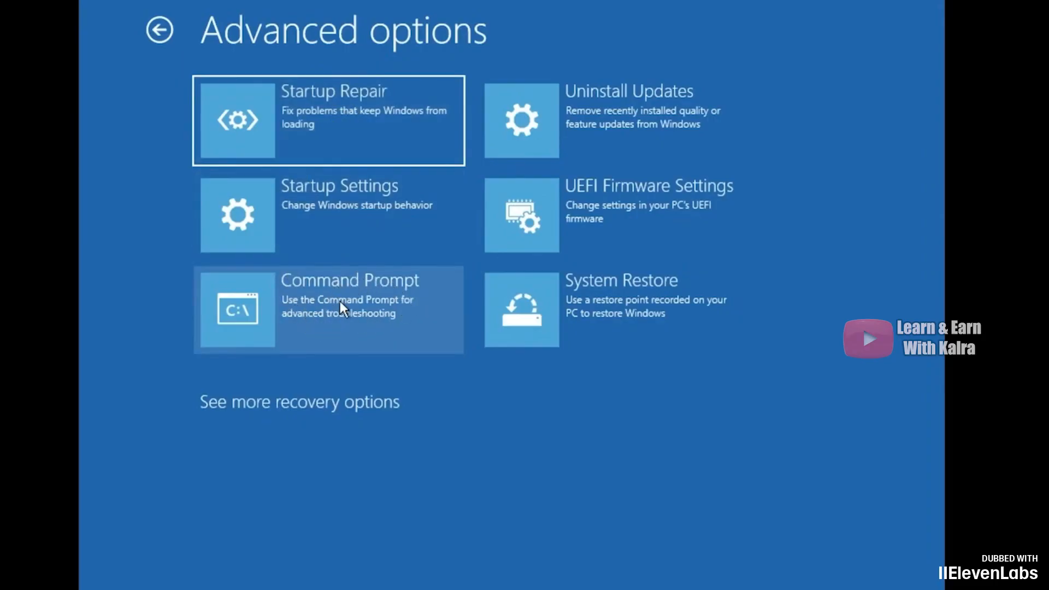
left_click(328, 309)
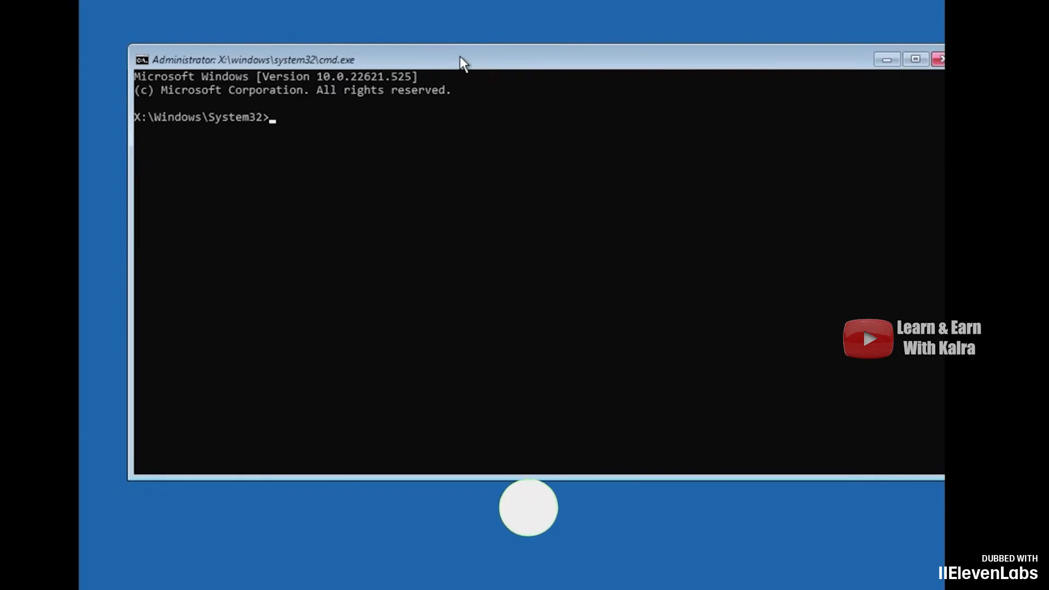
Run bootrec /fixmbr successfully, then bootrec /fixboot, which returns Access is denied
type("bootrec /")
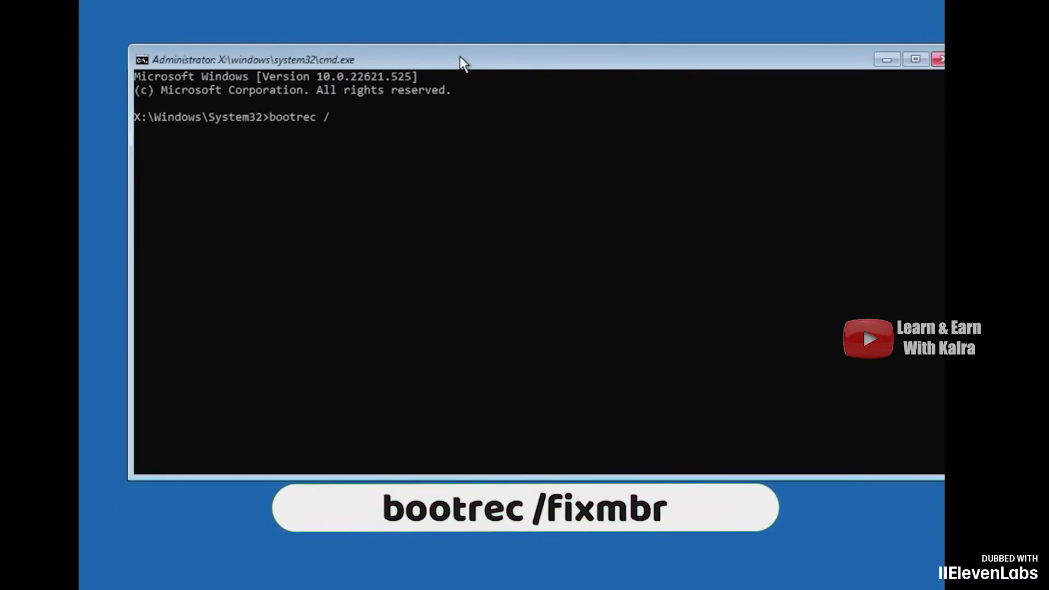
type("fixmbr")
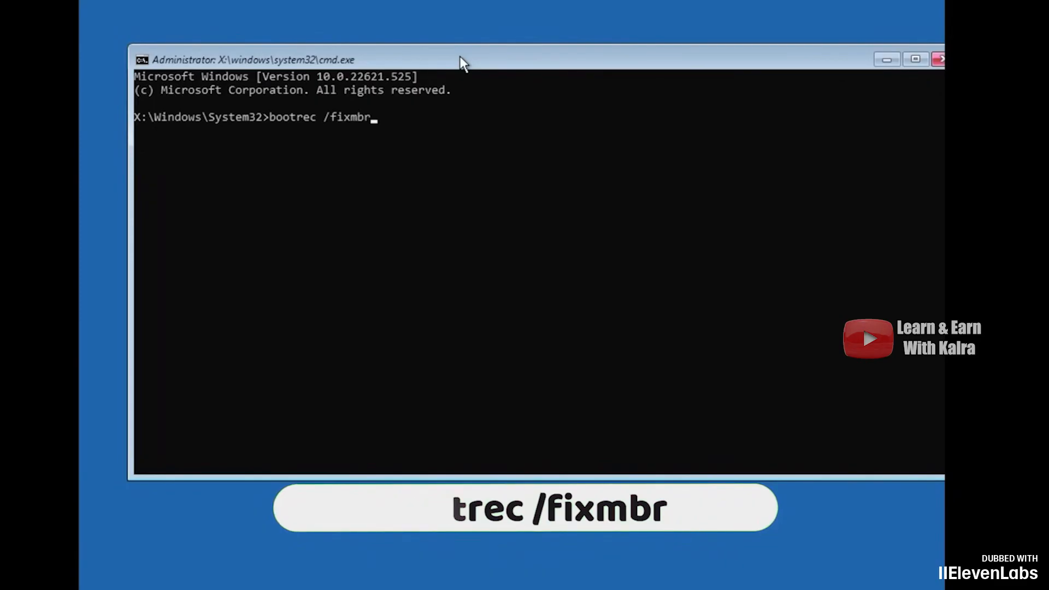
key("Return")
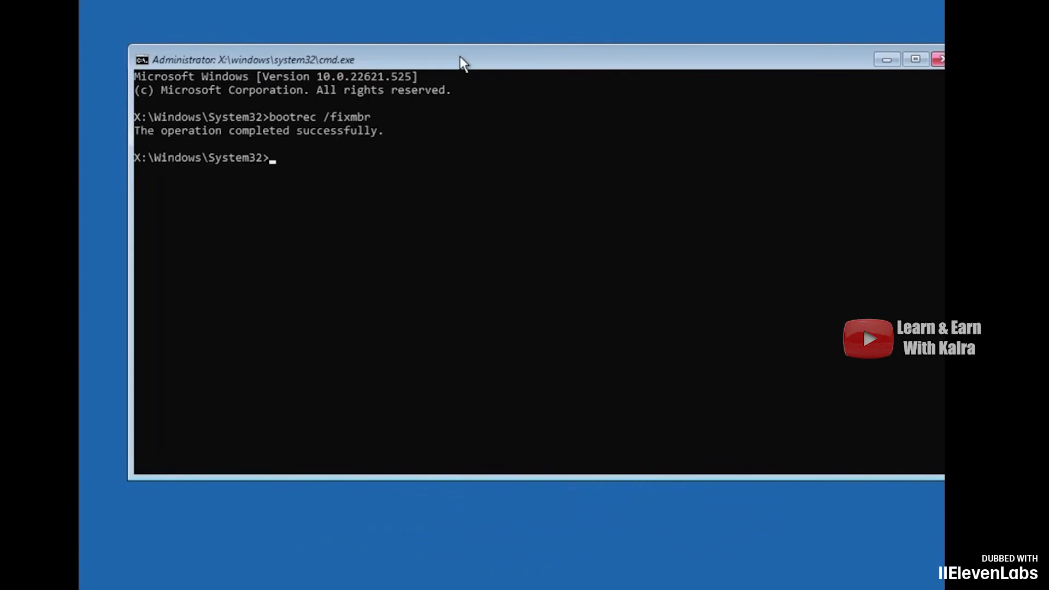
type("bootrec /")
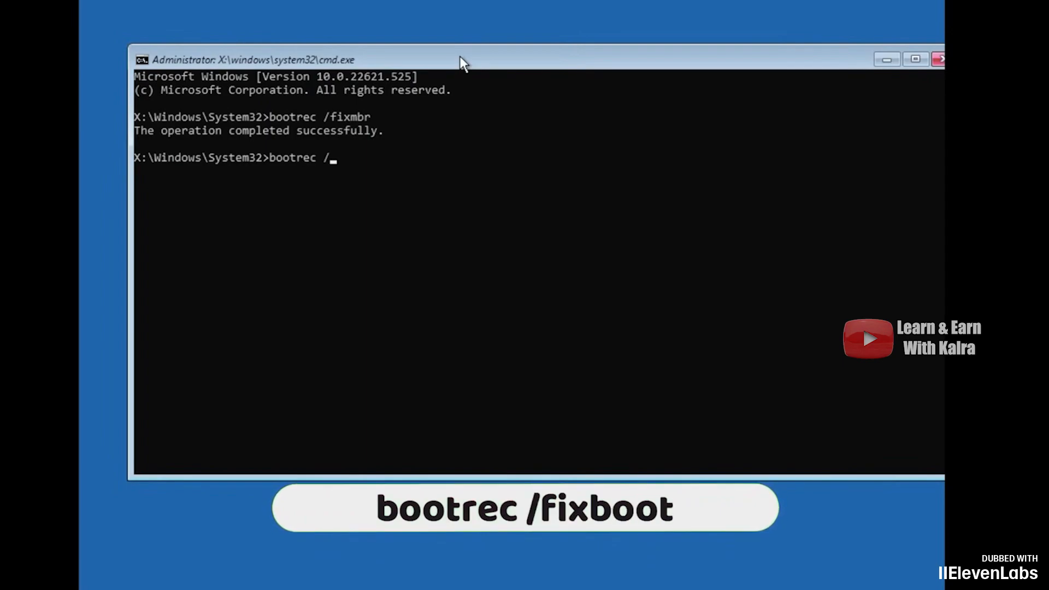
type("fixboot")
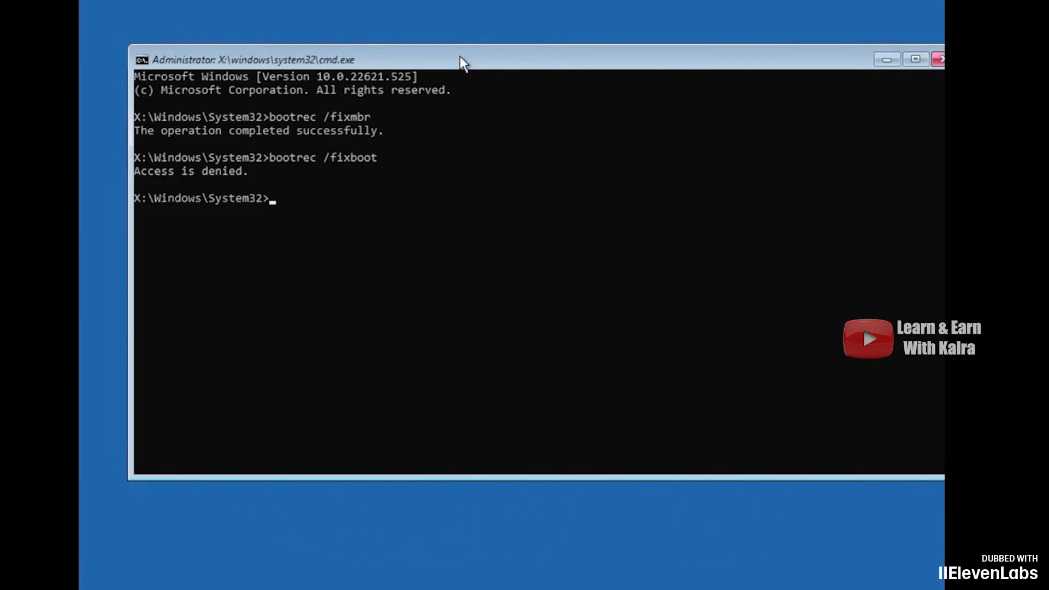
mouse_move(205, 183)
type("bootsect")
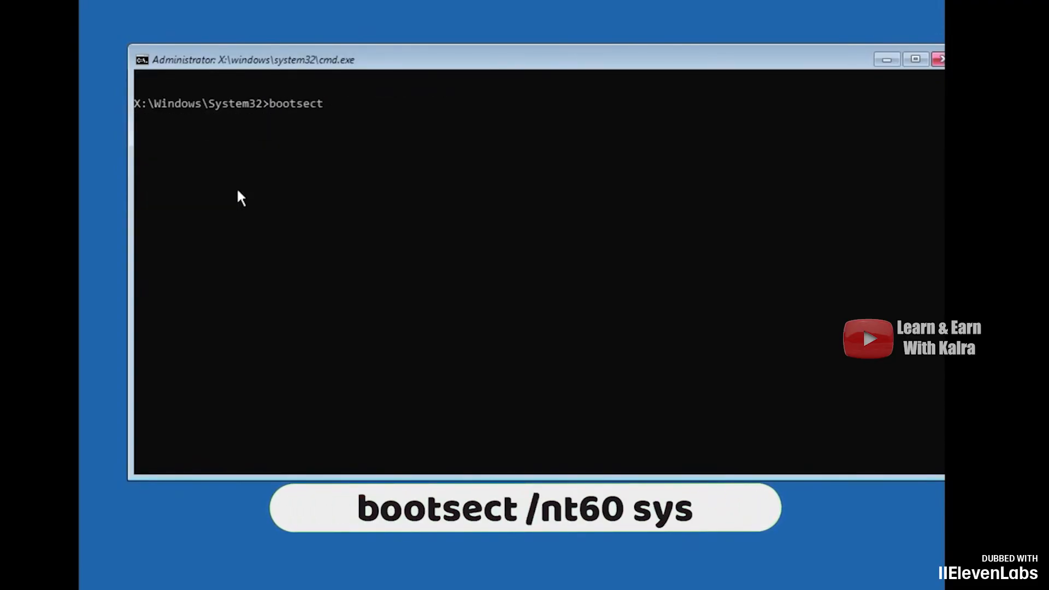
Run bootsect /nt60 sys to update bootcode, then bootrec /fixboot now succeeds
type("/")
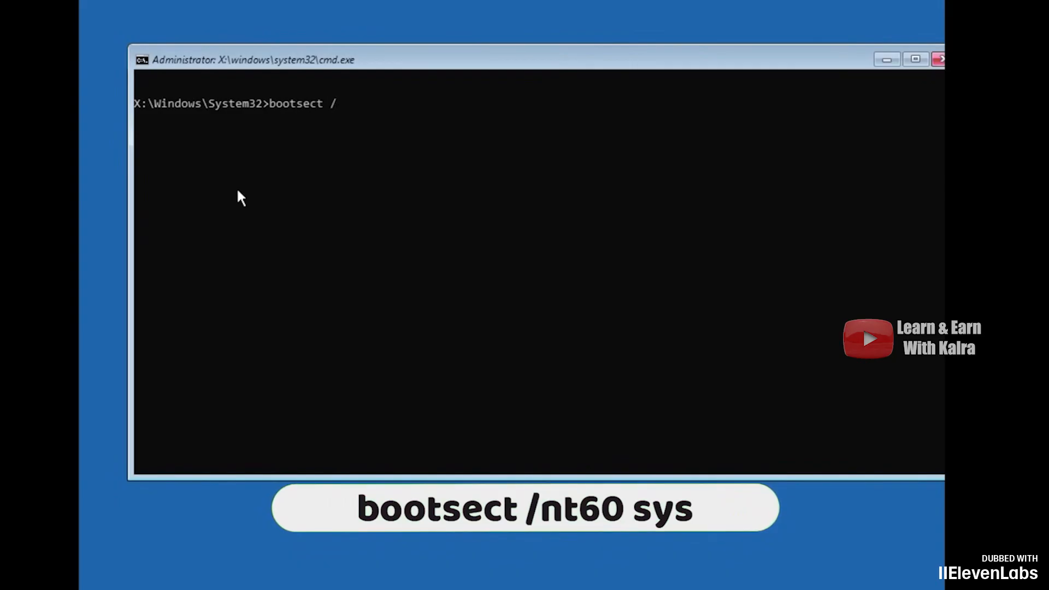
type("nt60")
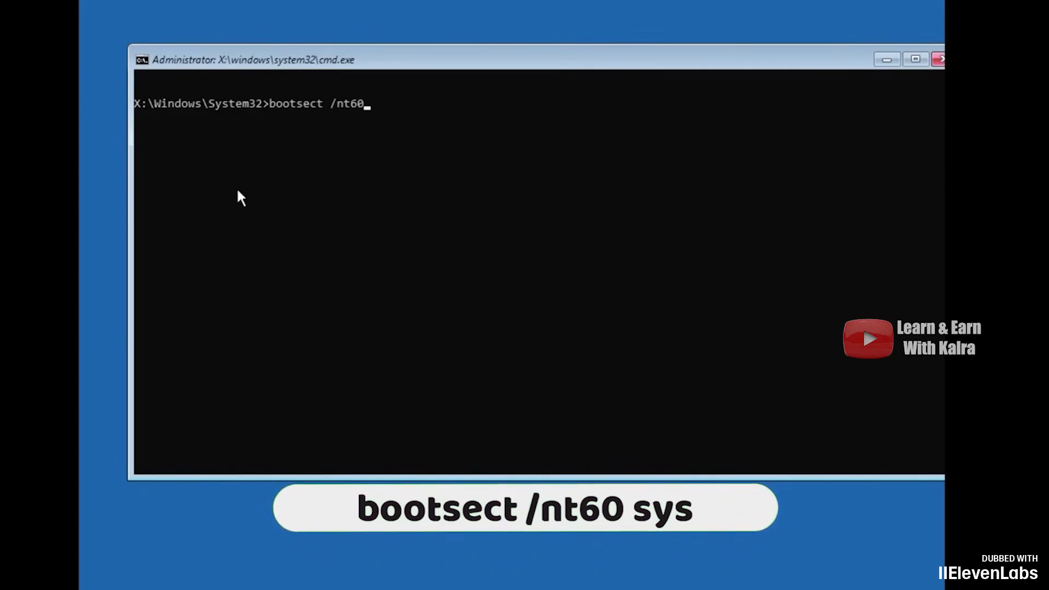
type("sys")
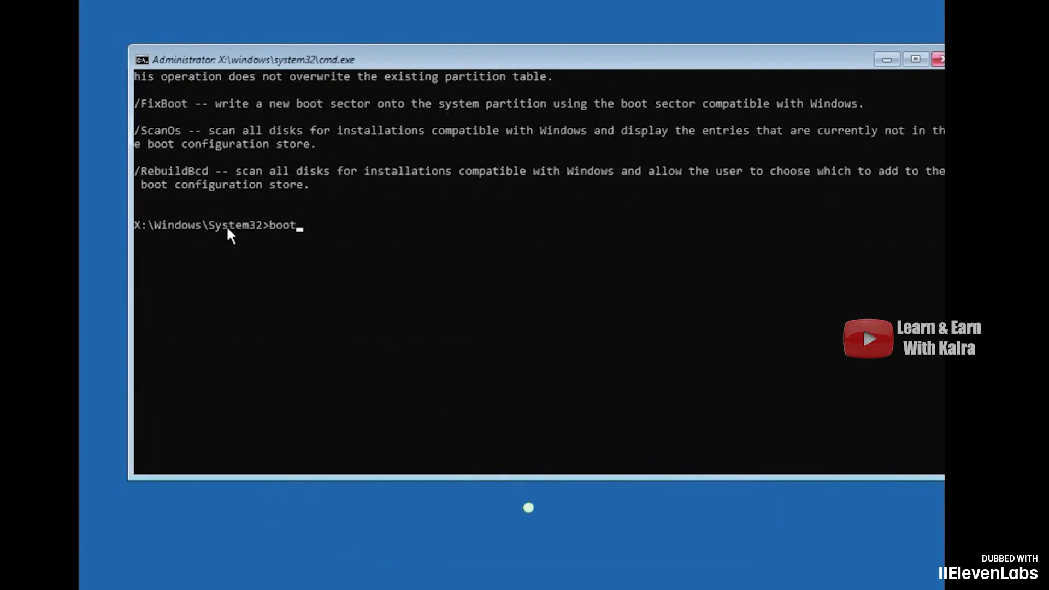
type("rec")
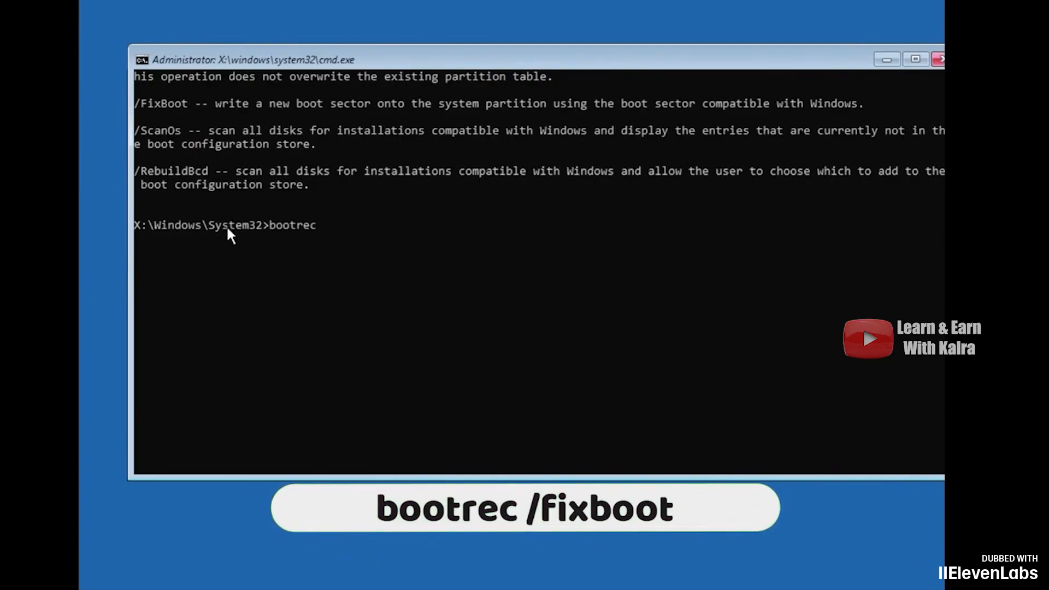
type("/fixbo")
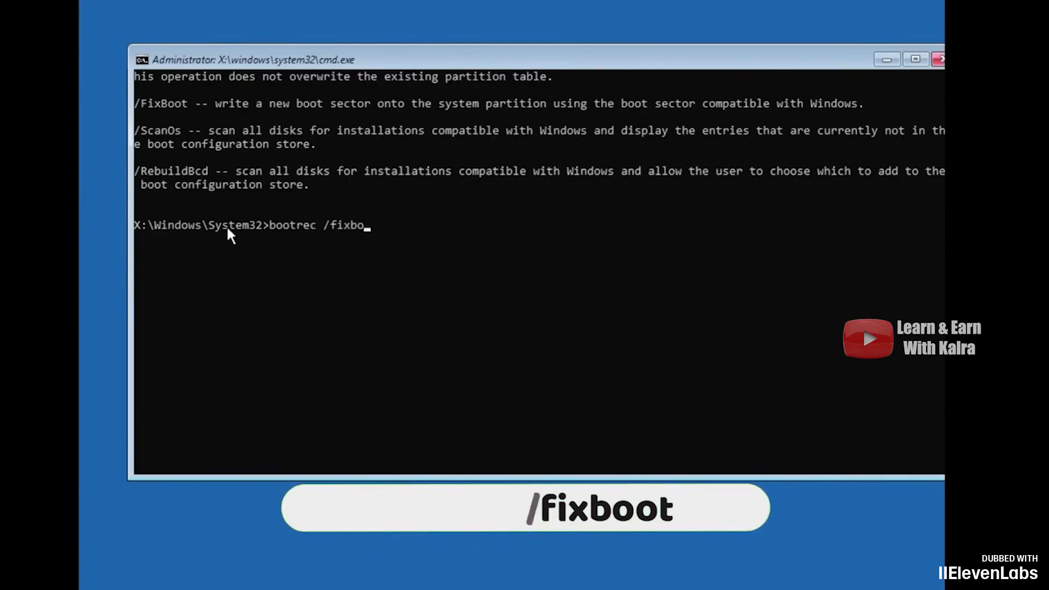
key("Return")
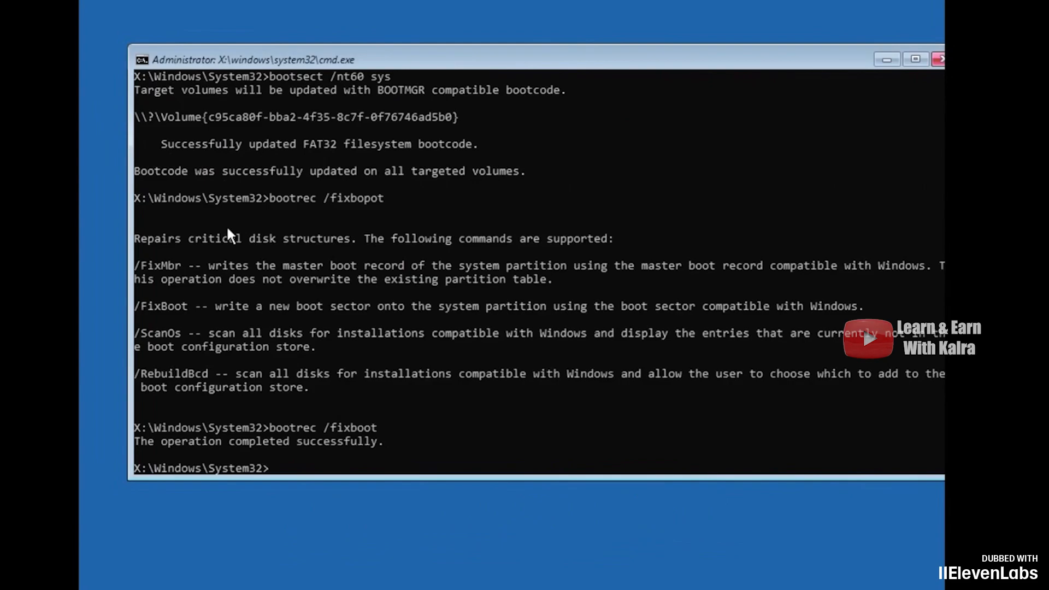
Run bootrec /rebuild, which only prints the supported-commands help
type("bootrec /")
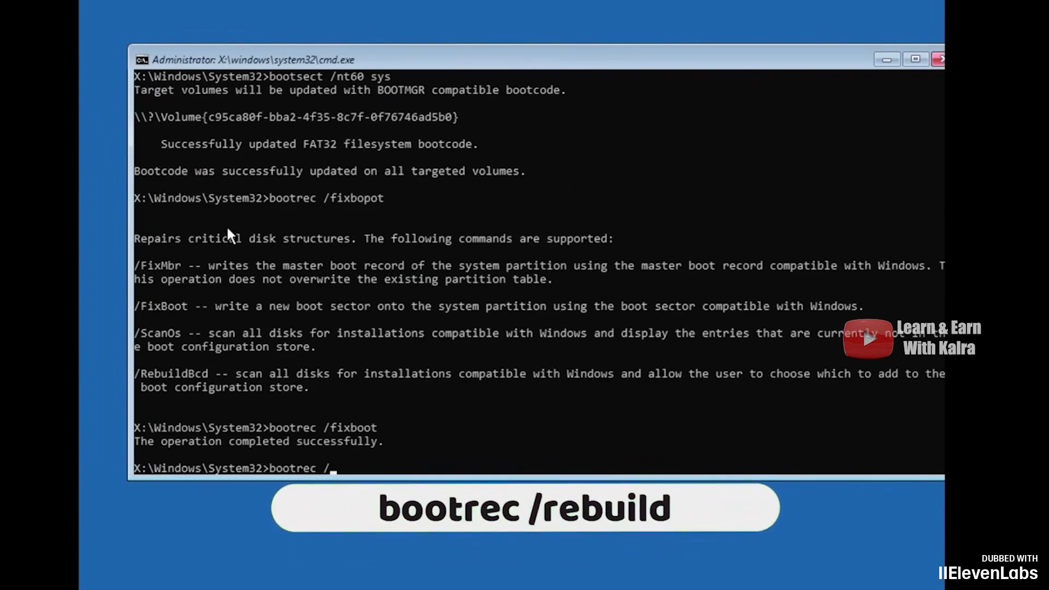
type("rebui")
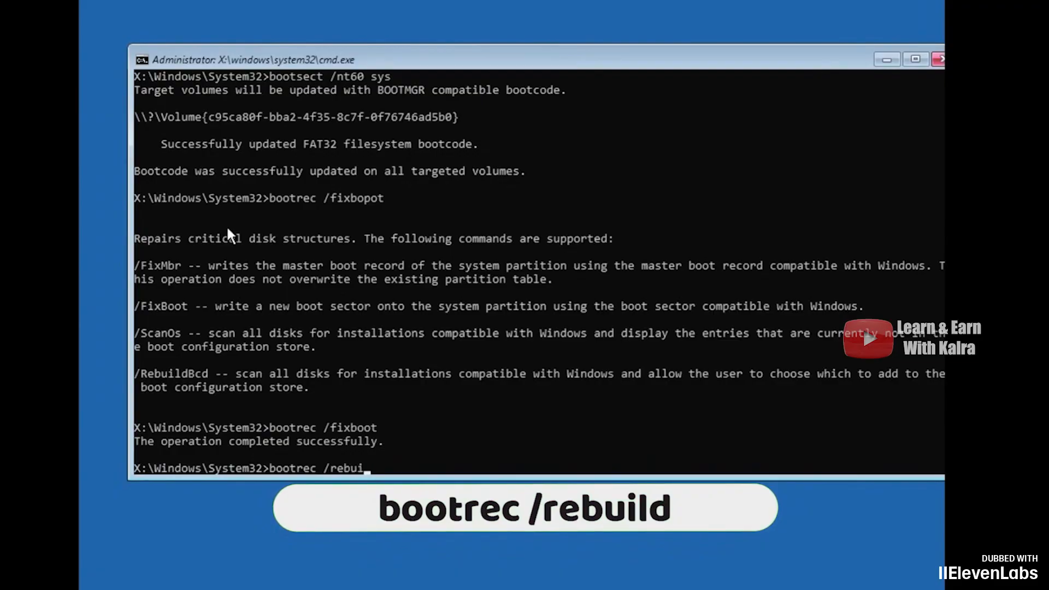
key("Return")
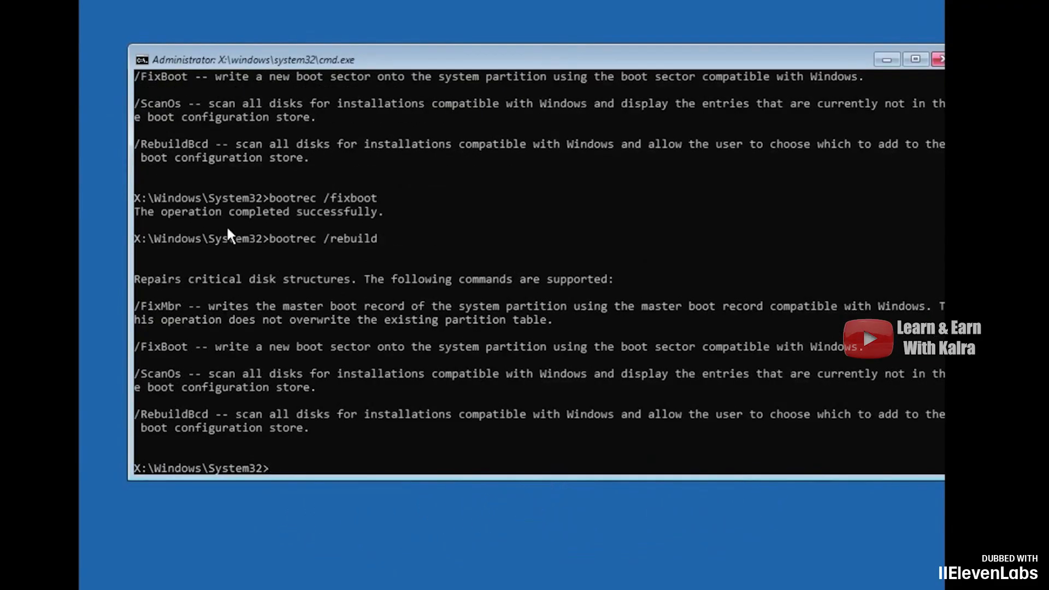
type("s")
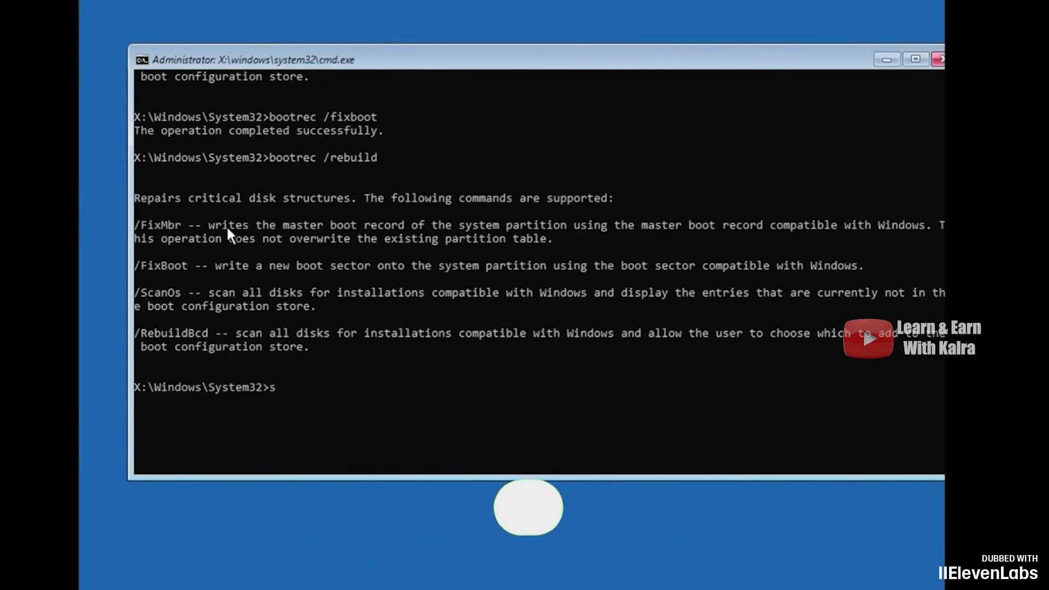
Run sfc /scannow, which finds and repairs corrupt files
type("sfc /")
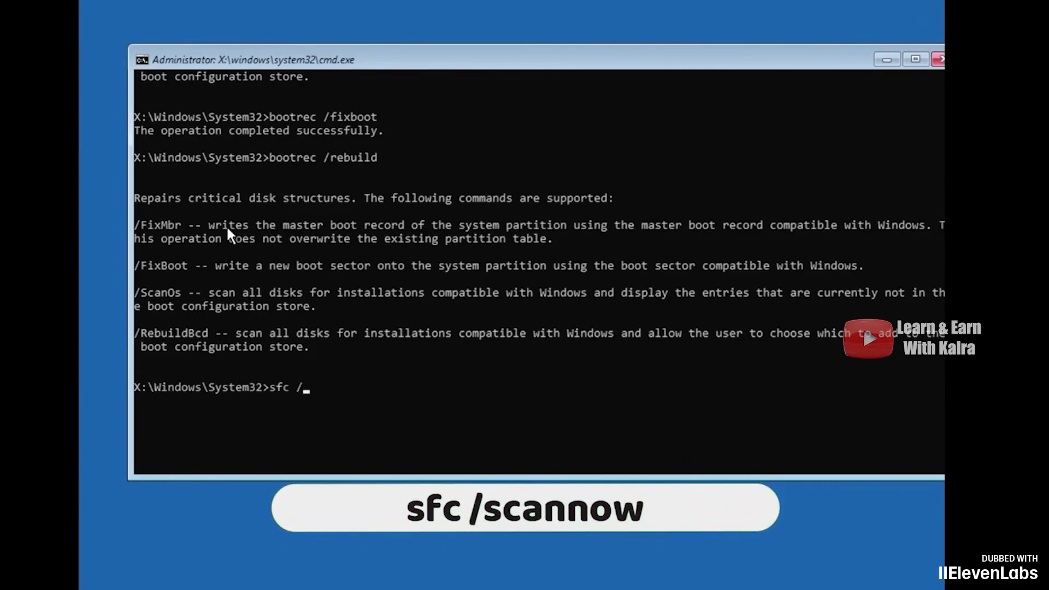
type("scannow")
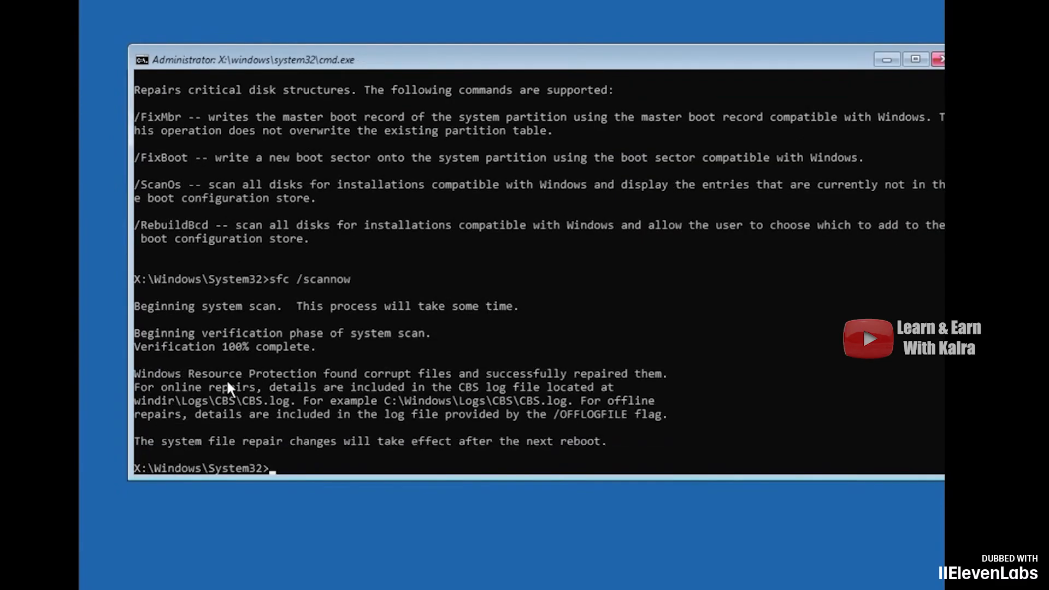
type("chkdsk")
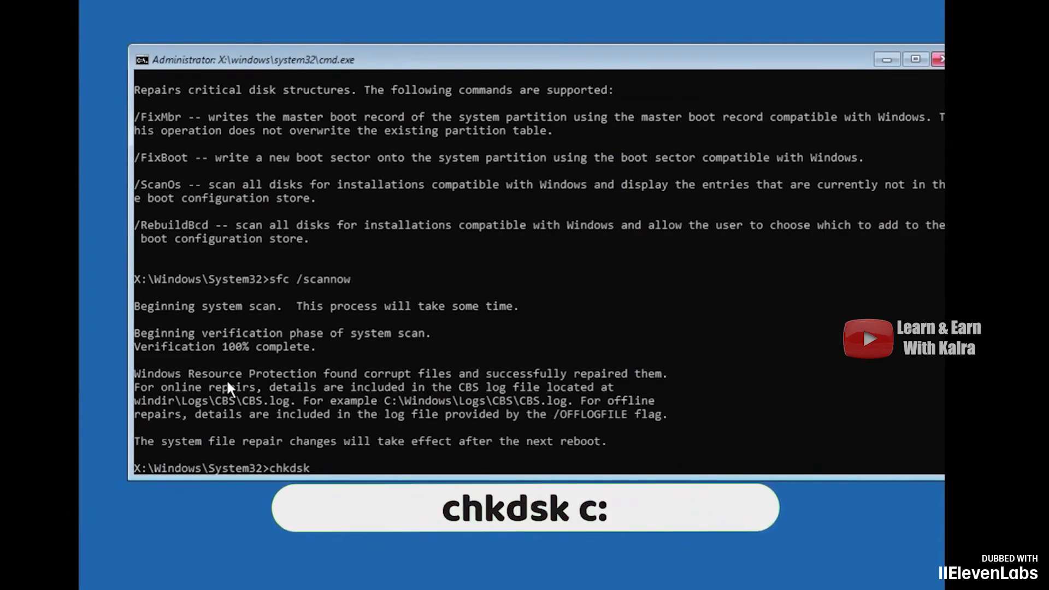
Run chkdsk c: finding no problems, then close the window to return to Choose an option
type("c:")
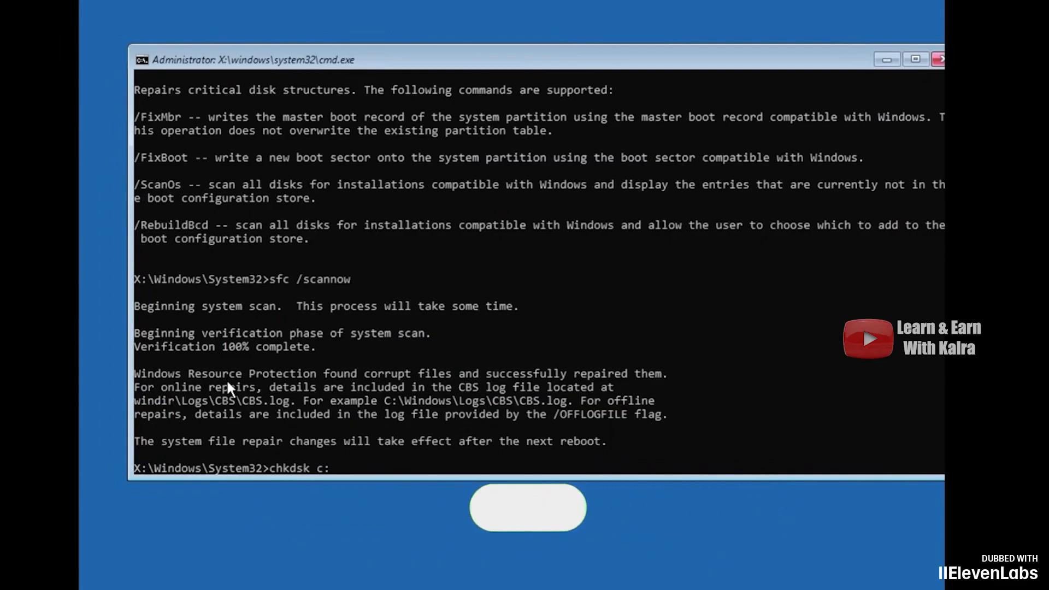
key("Return")
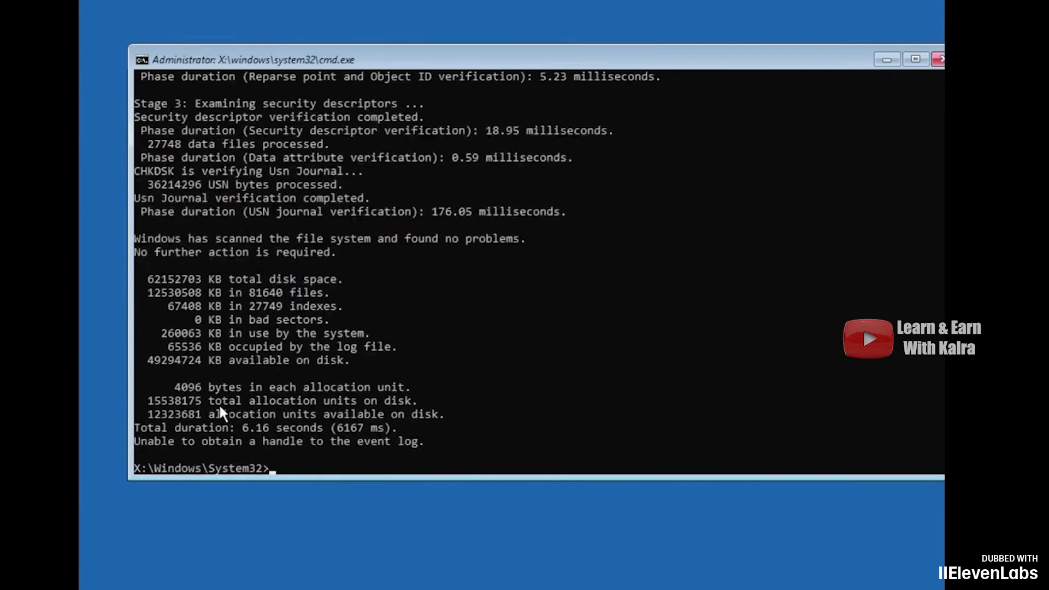
mouse_move(249, 429)
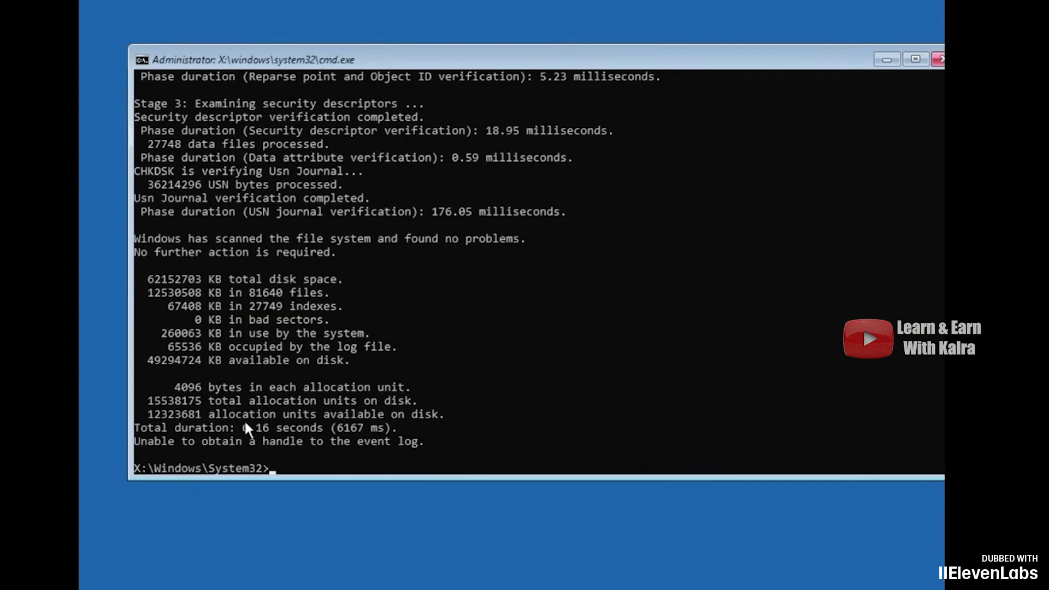
mouse_move(940, 59)
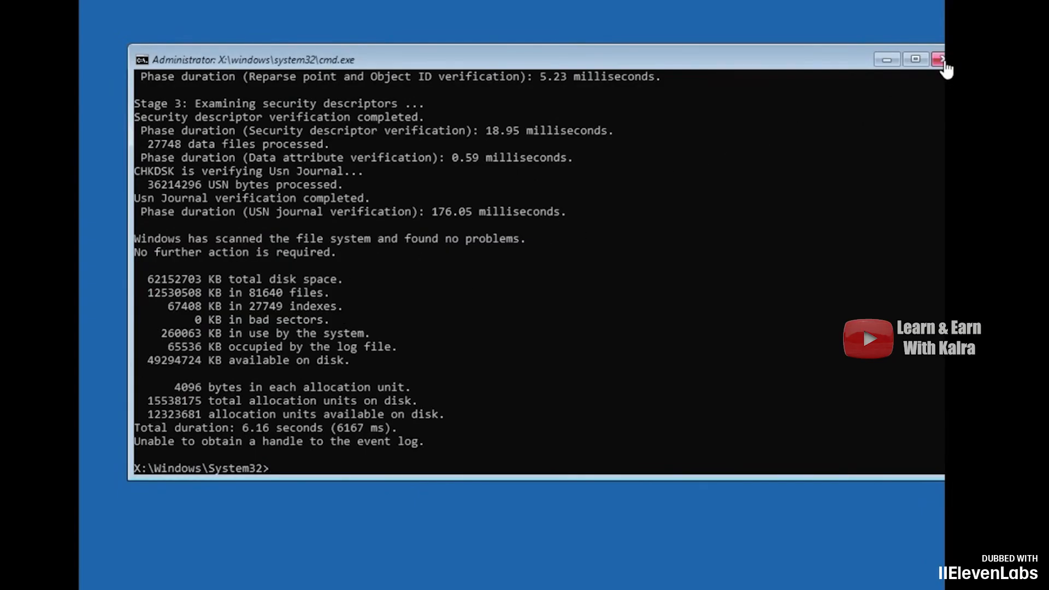
left_click(938, 59)
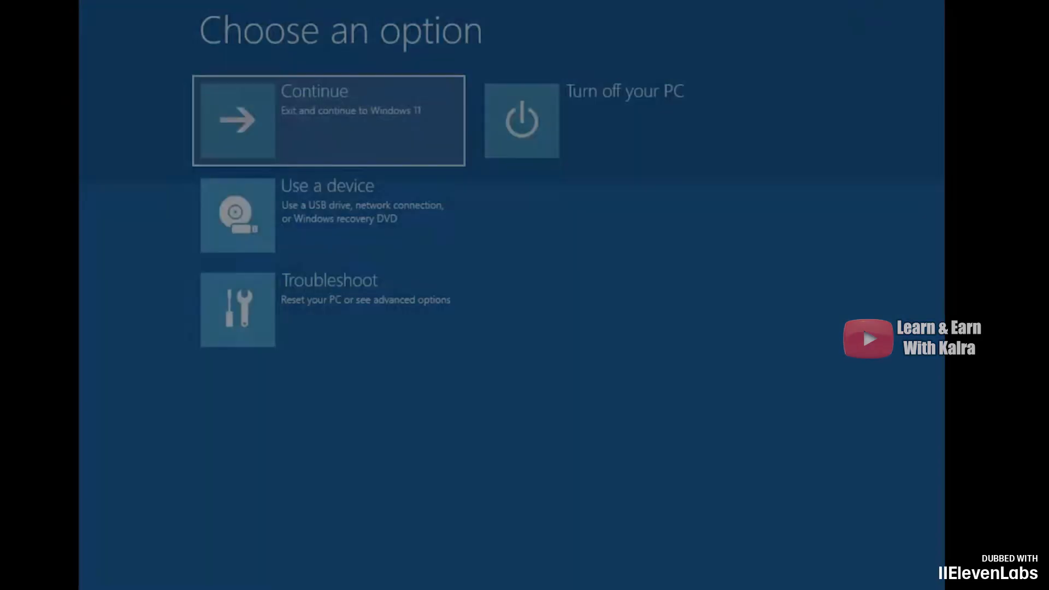